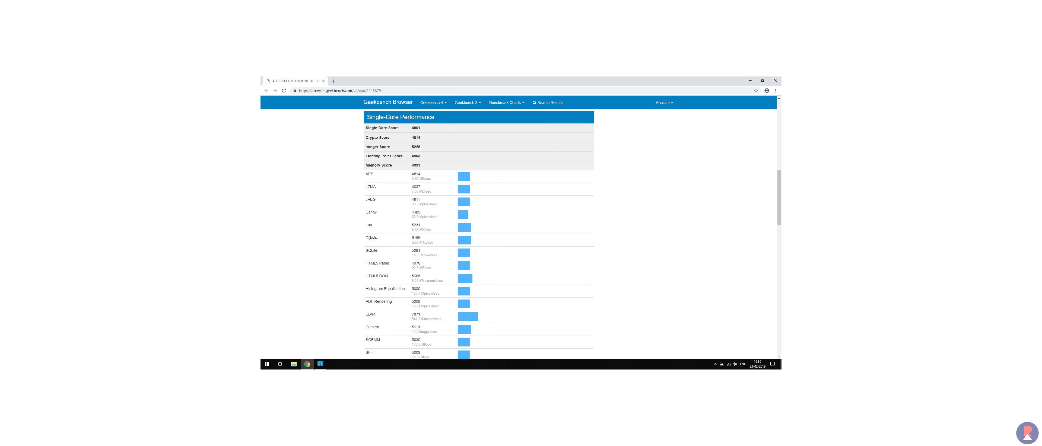
pyautogui.scroll(-3)
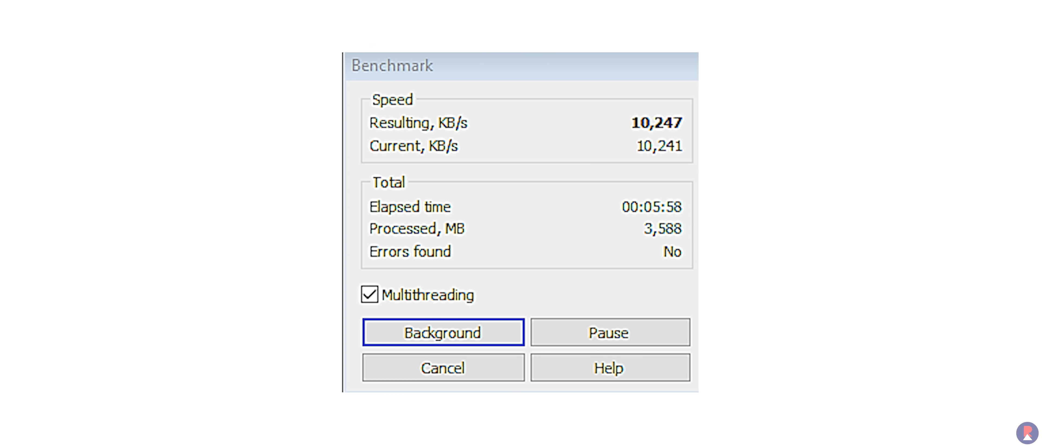
pyautogui.click(370, 294)
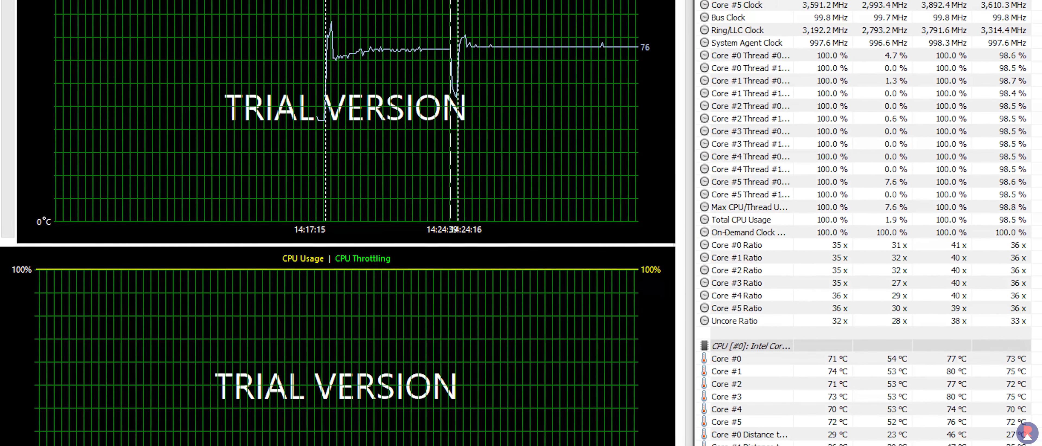
pyautogui.scroll(-3)
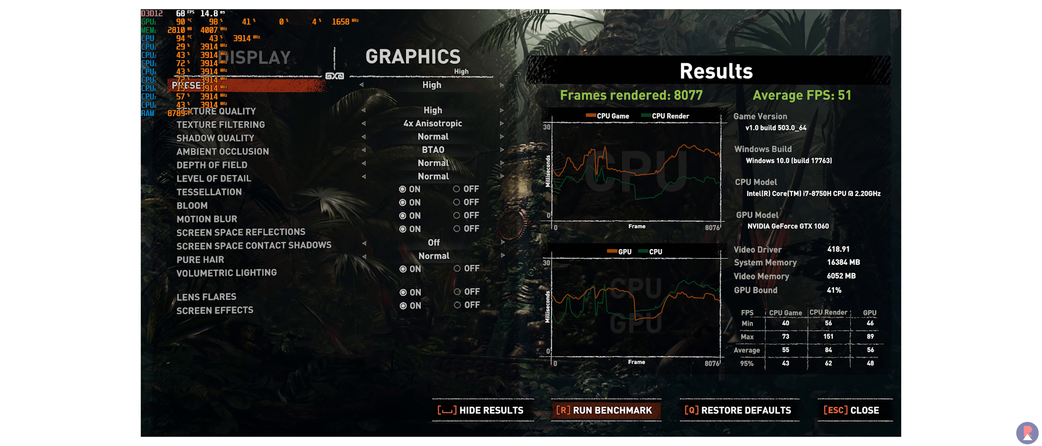
pyautogui.click(854, 410)
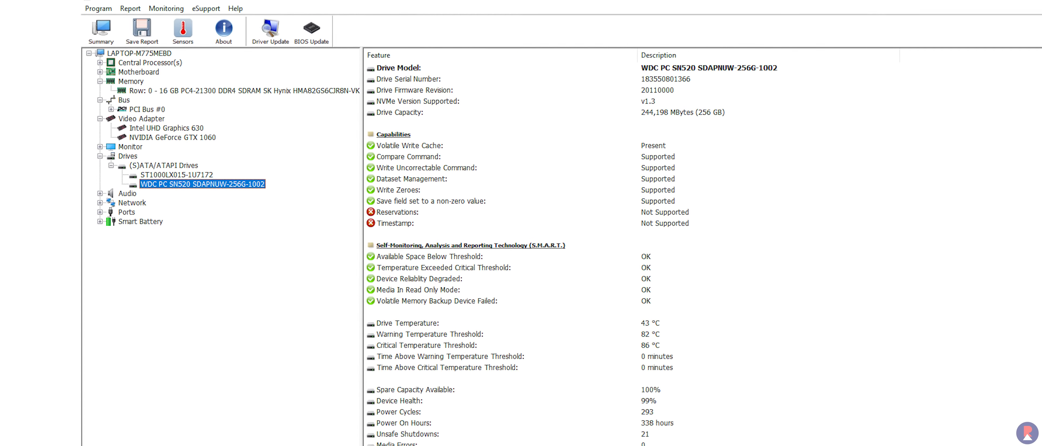
pyautogui.scroll(-3)
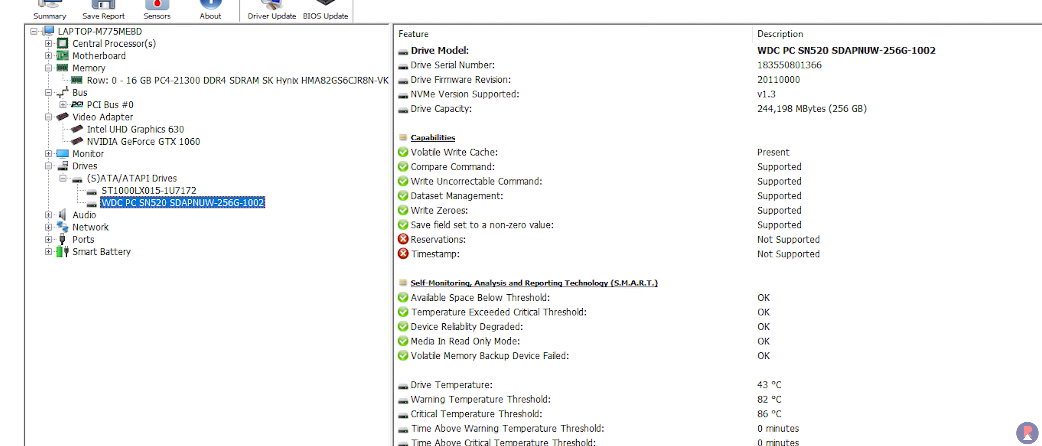